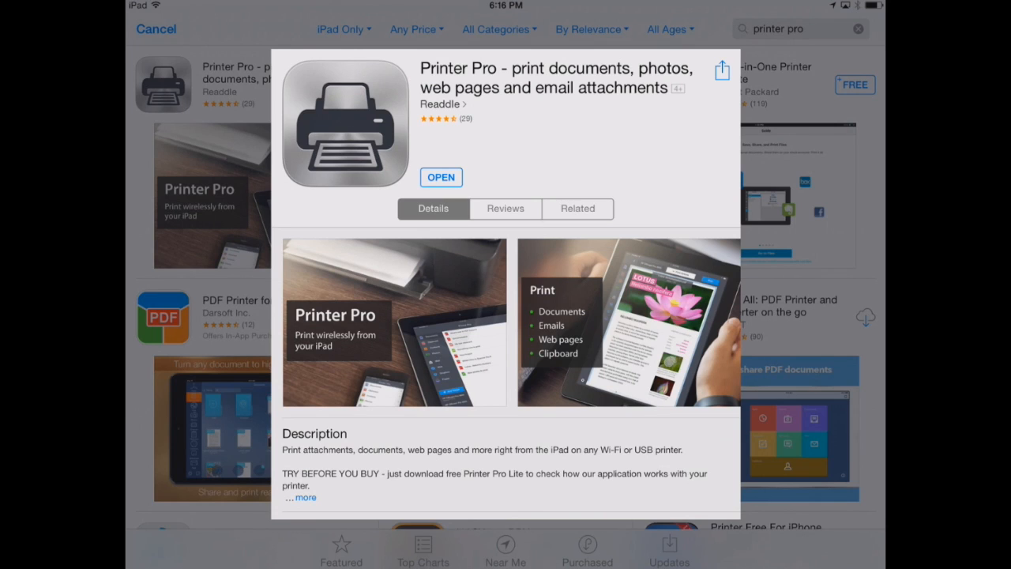
# Step: View the Printer Pro listing in the App Store and bring up the app switcher
pyautogui.click(441, 177)
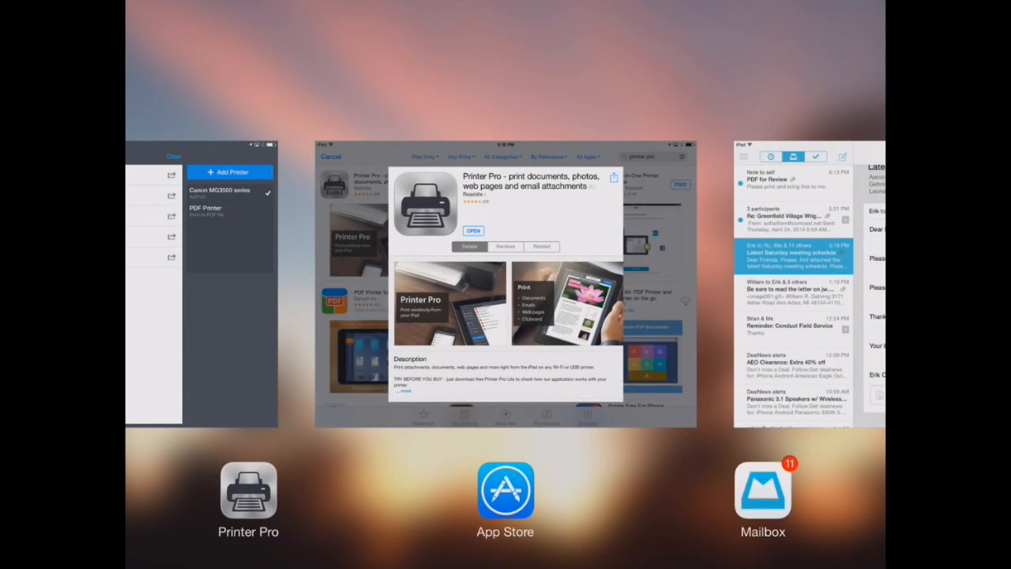
# Step: Switch to Mailbox and open the OoPdfFormExample.pdf attachment of the 'PDF for Review' note
pyautogui.click(761, 493)
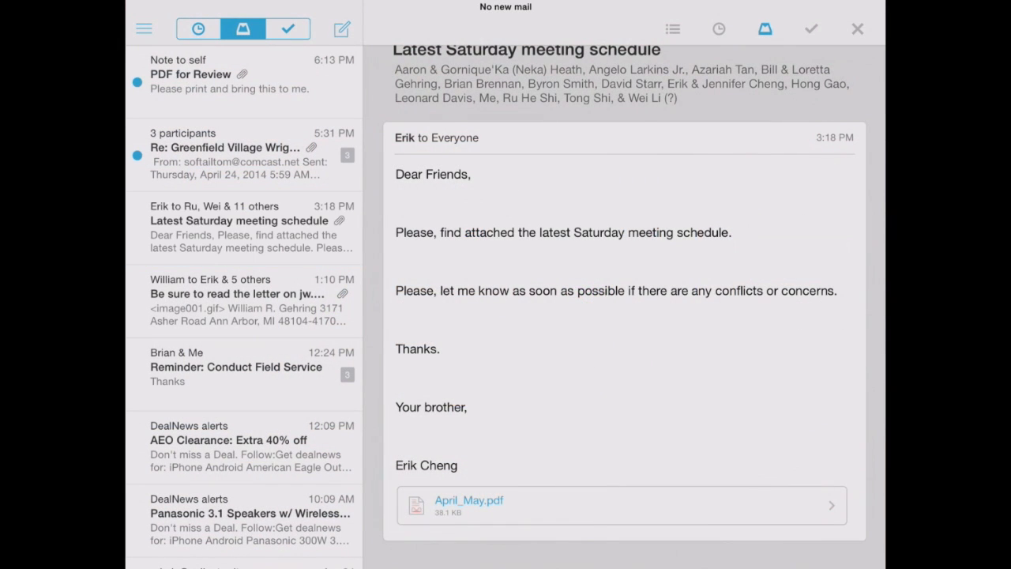
pyautogui.click(229, 74)
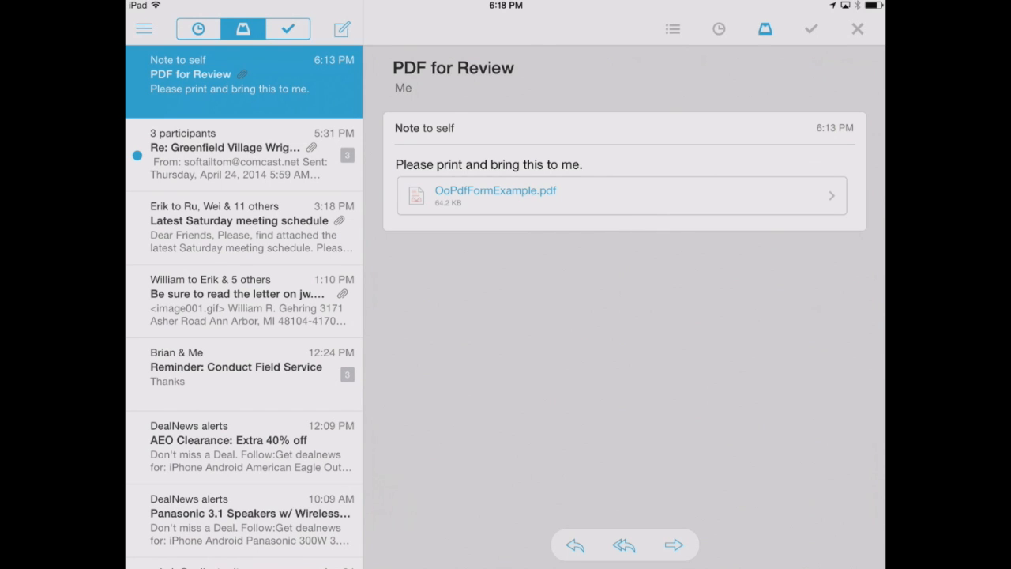
pyautogui.click(497, 196)
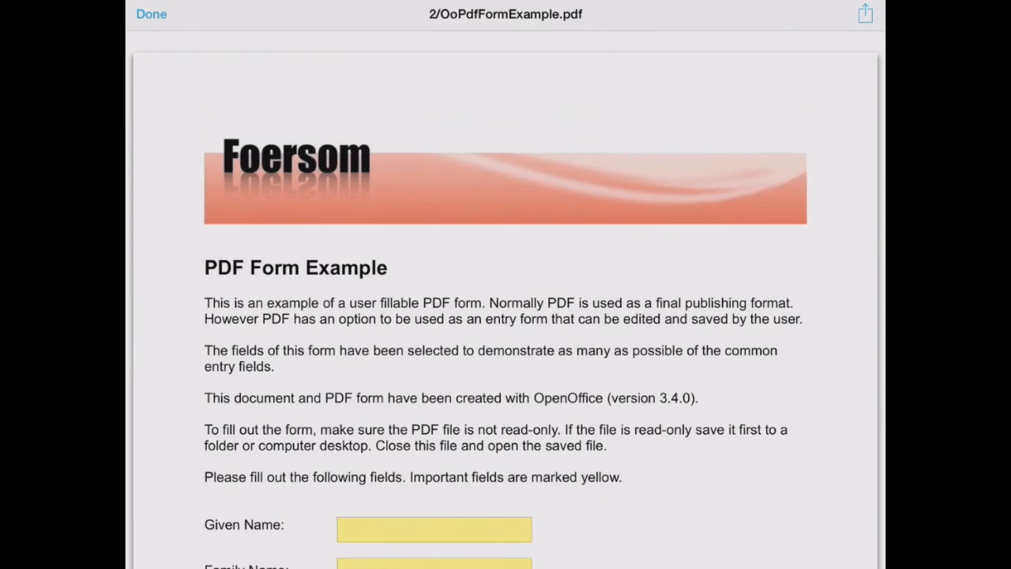
# Step: Share the PDF form from Mailbox via 'Open in Printer Pro' to get its print preview
pyautogui.scroll(-3)
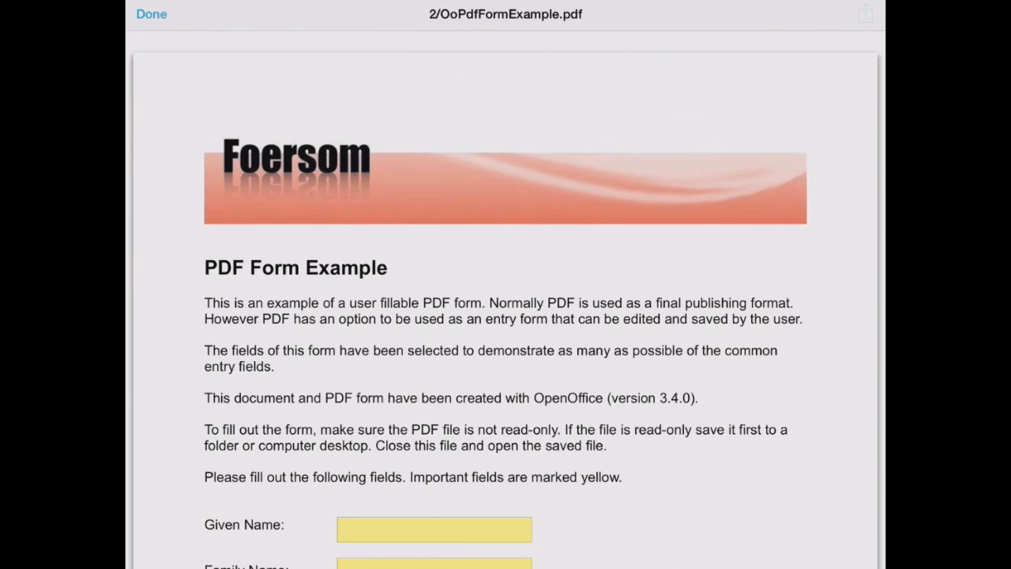
pyautogui.click(864, 12)
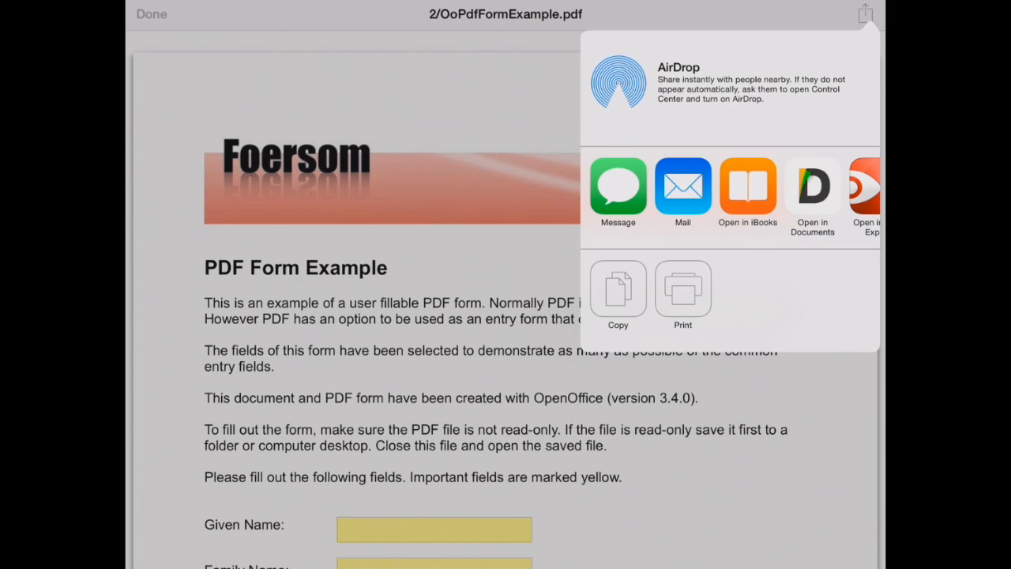
pyautogui.click(683, 297)
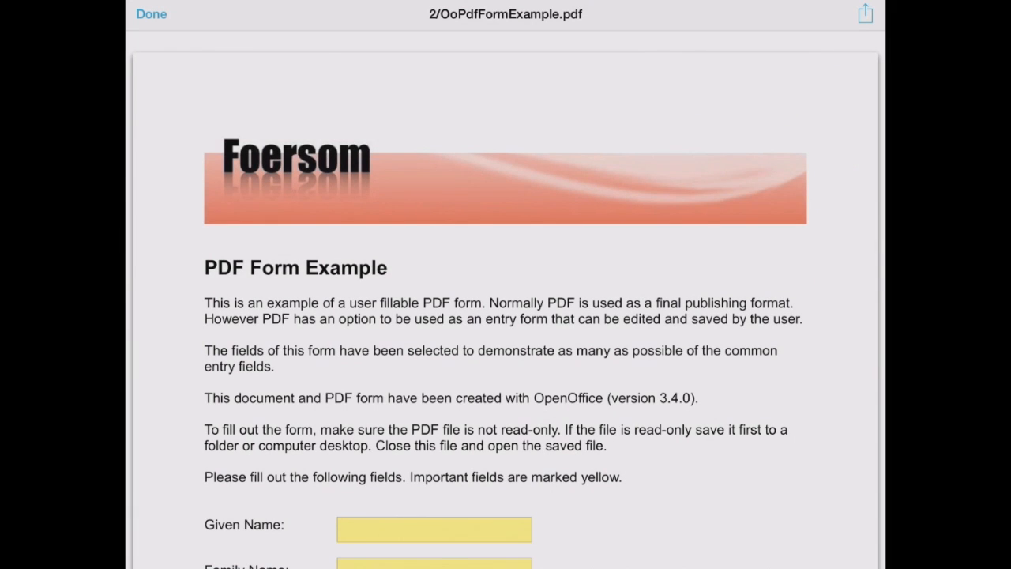
pyautogui.click(866, 13)
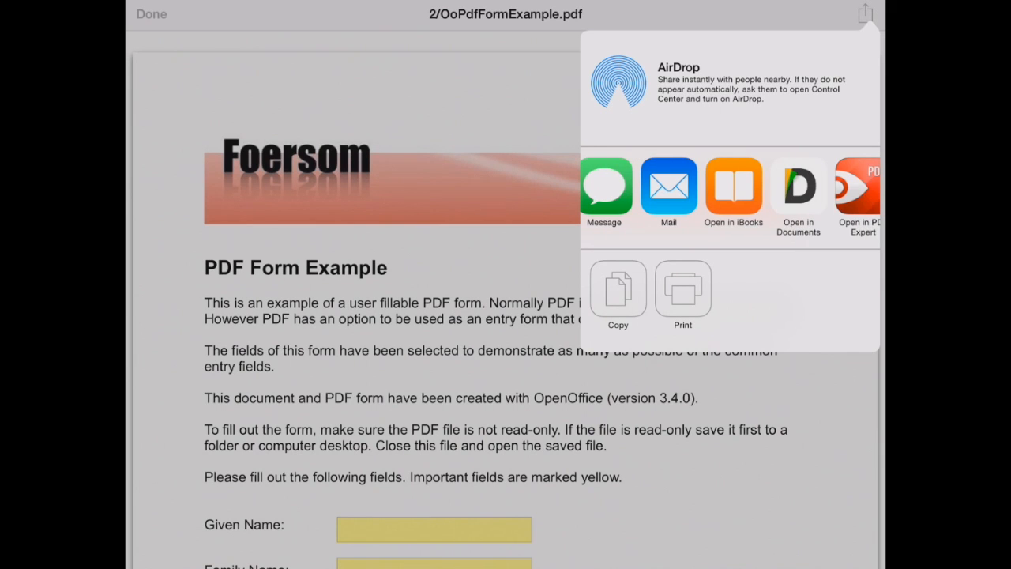
pyautogui.hscroll(-3)
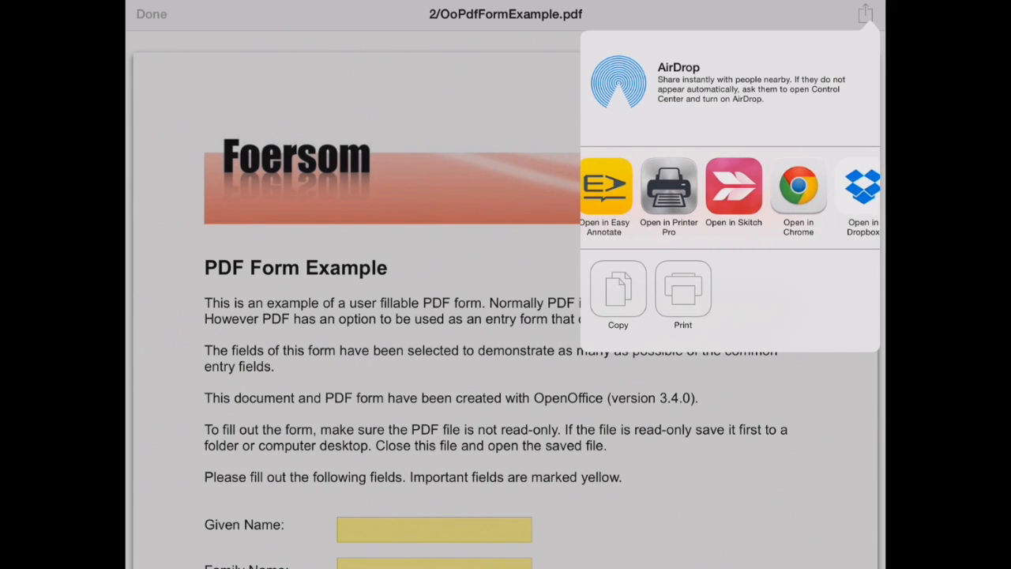
pyautogui.click(683, 288)
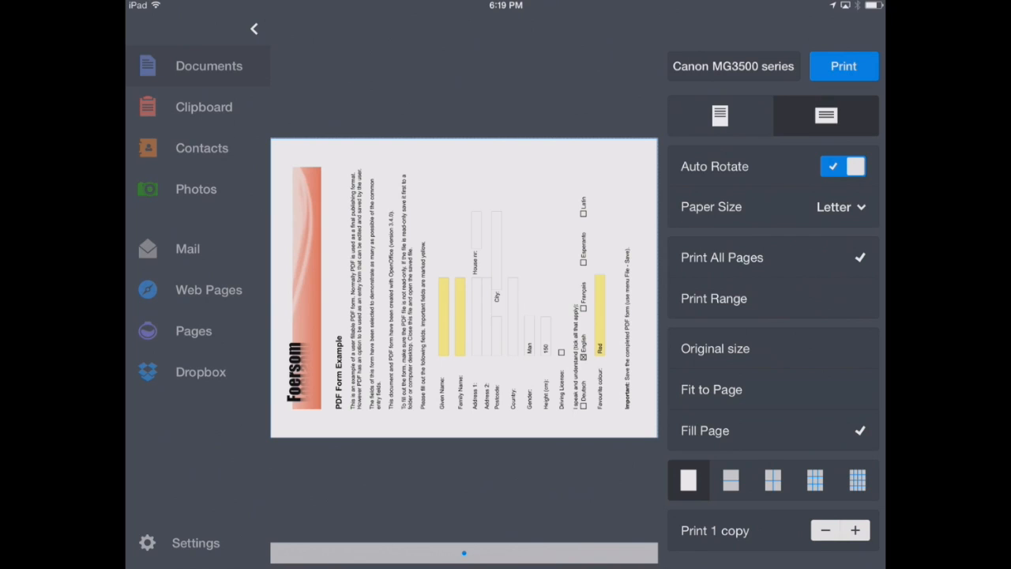
# Step: Try the preview orientations, printer list, a page range and fit-to-page scaling
pyautogui.click(721, 115)
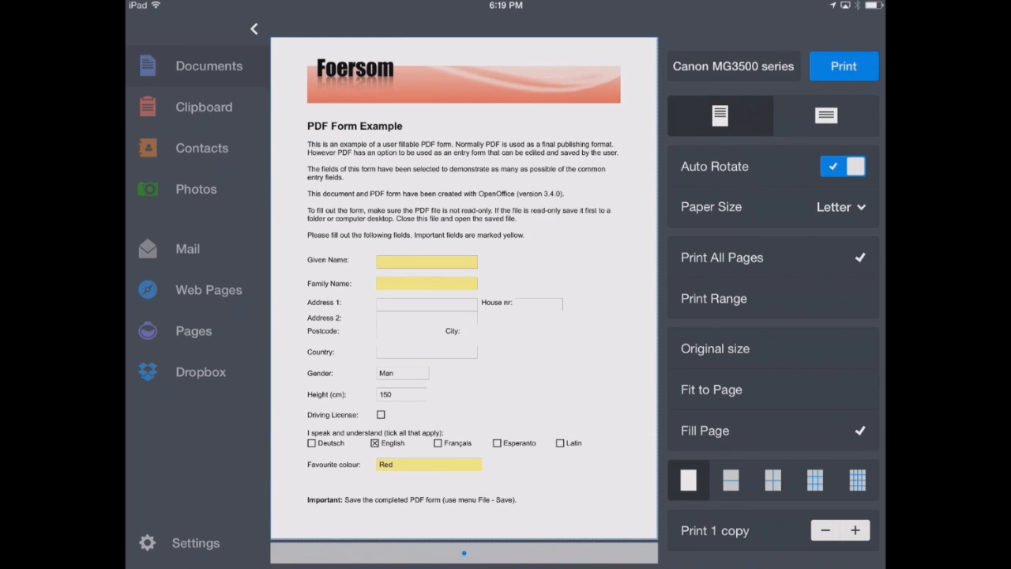
pyautogui.click(825, 116)
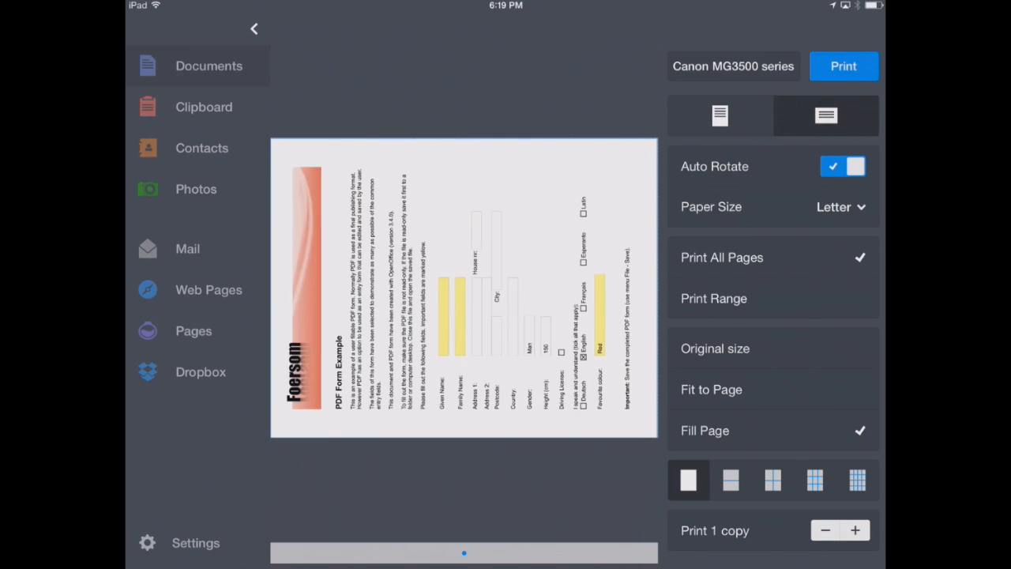
pyautogui.click(733, 67)
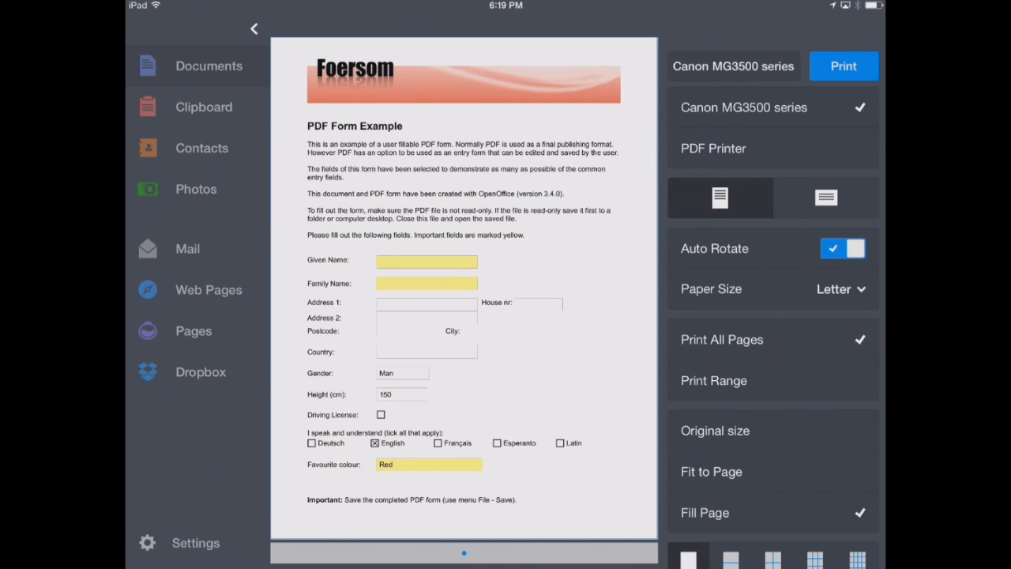
pyautogui.scroll(-3)
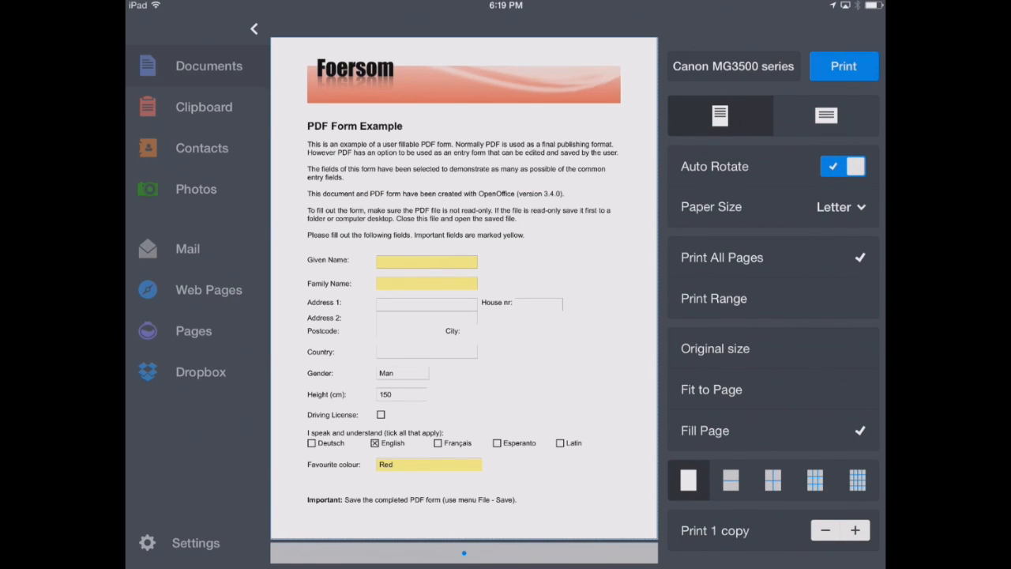
pyautogui.click(715, 297)
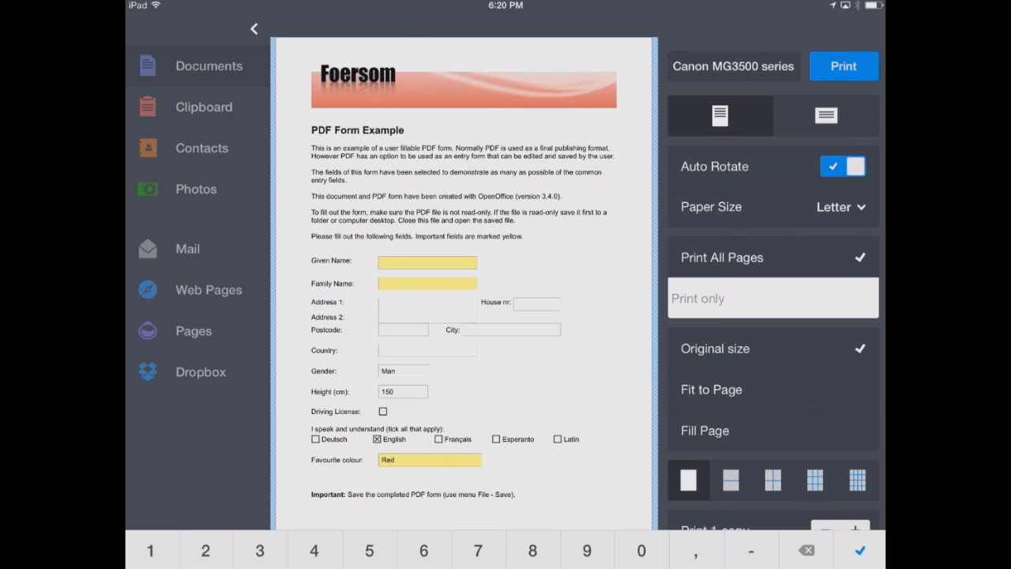
pyautogui.click(711, 389)
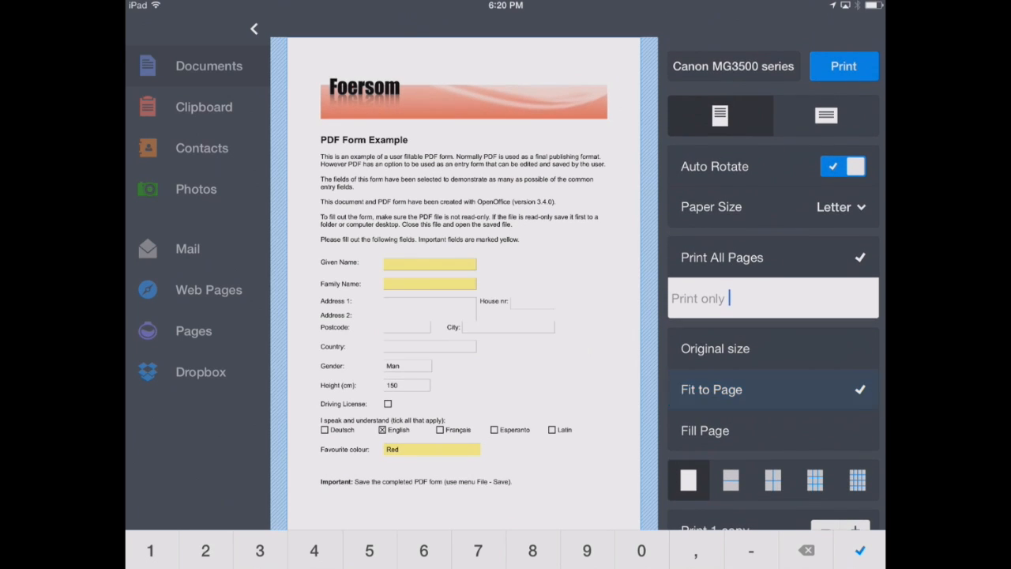
# Step: Reset to one page per sheet, one copy, and send the PDF form to the Canon printer
pyautogui.click(705, 430)
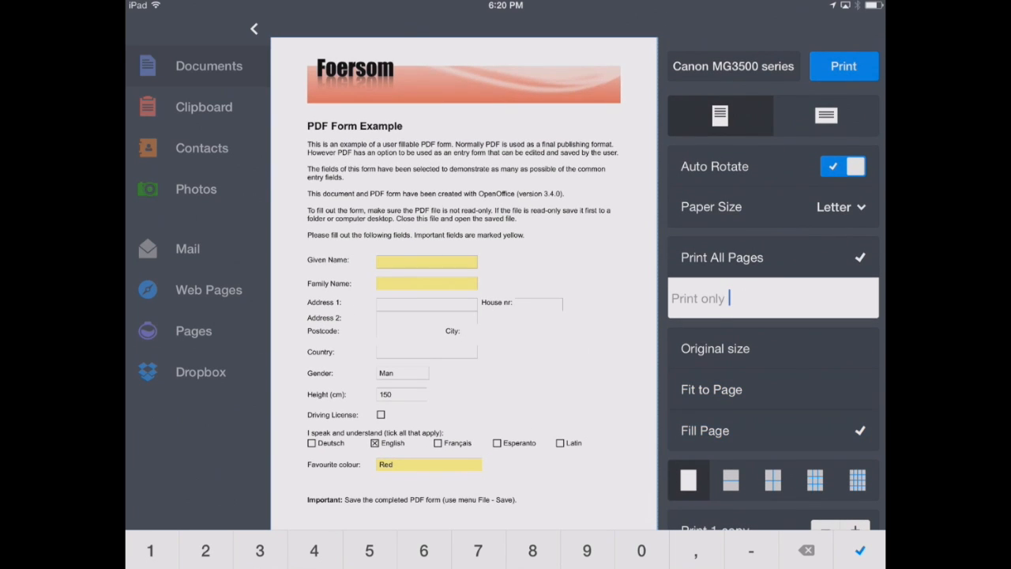
pyautogui.click(773, 481)
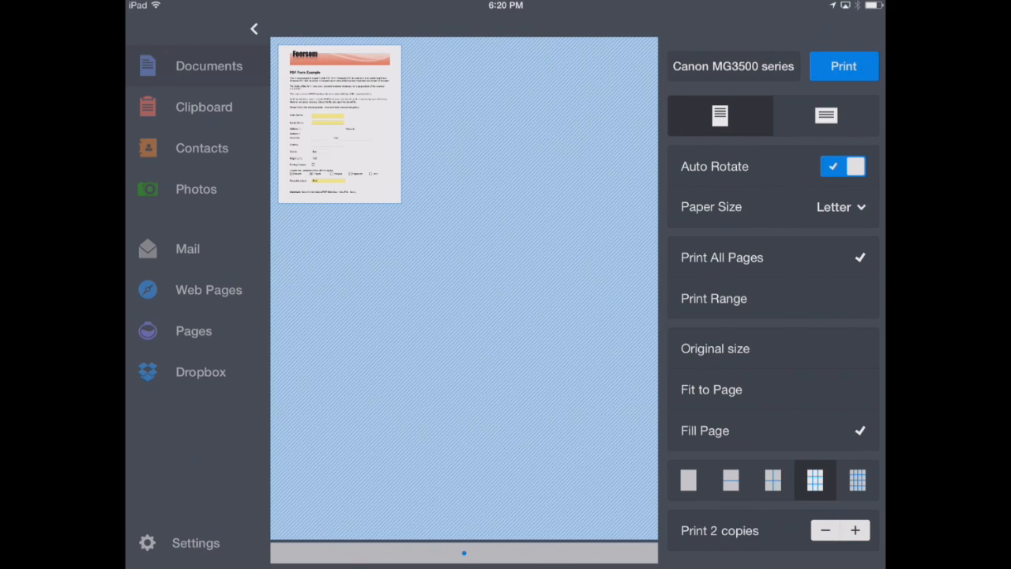
pyautogui.click(825, 531)
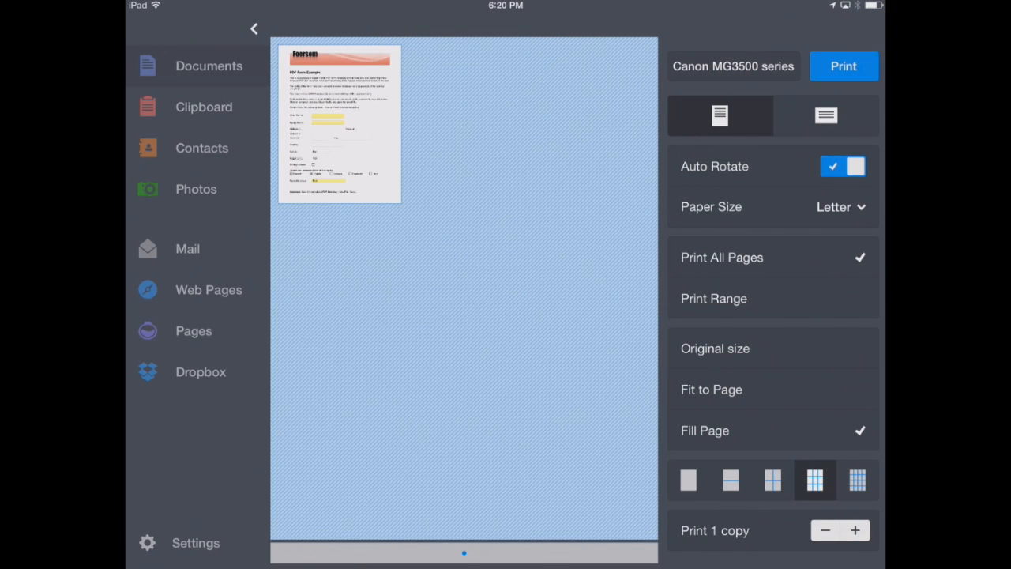
pyautogui.click(730, 481)
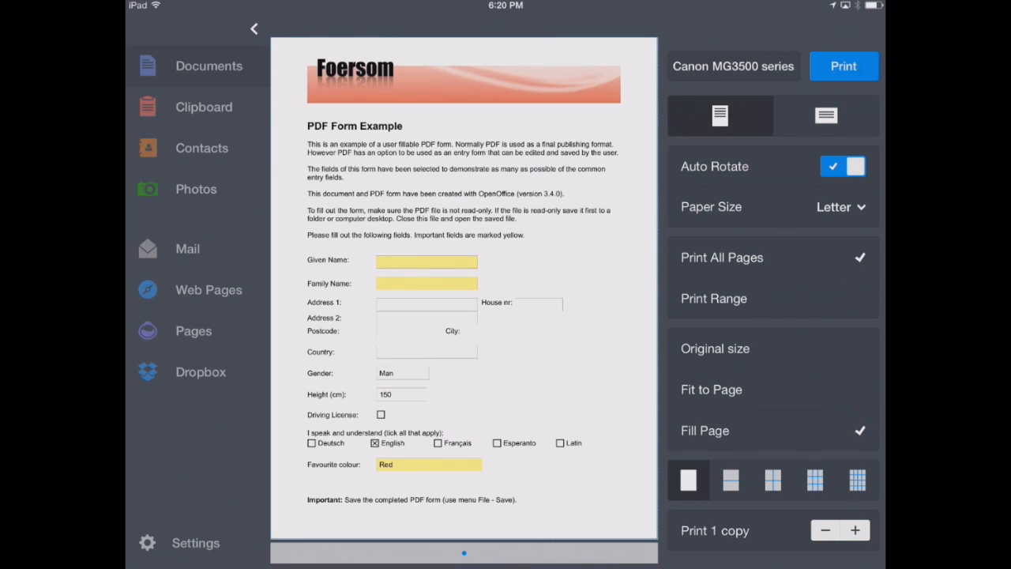
pyautogui.click(844, 67)
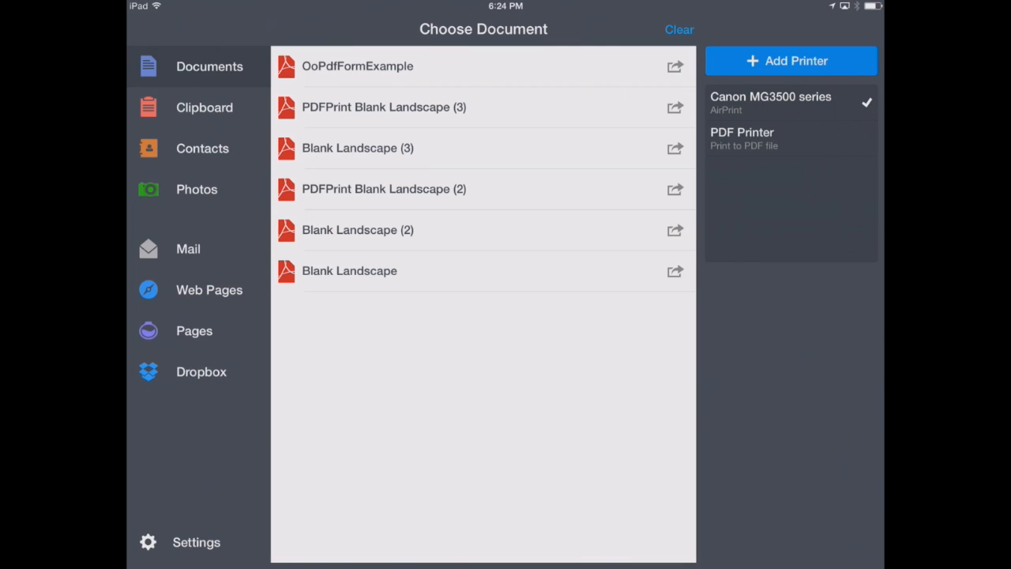
# Step: Show the photo albums available as a print source
pyautogui.click(196, 190)
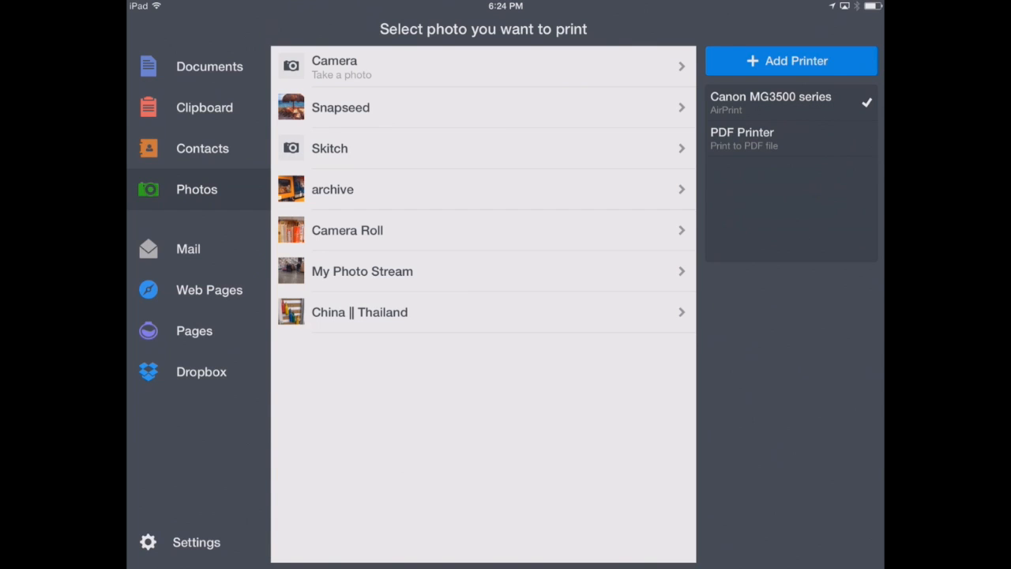
pyautogui.click(202, 148)
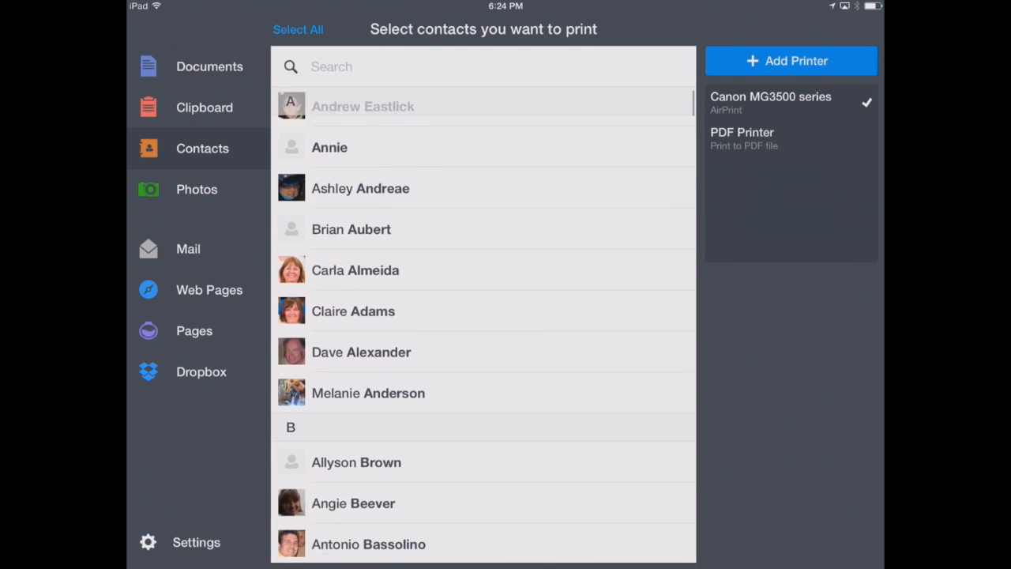
pyautogui.scroll(-3)
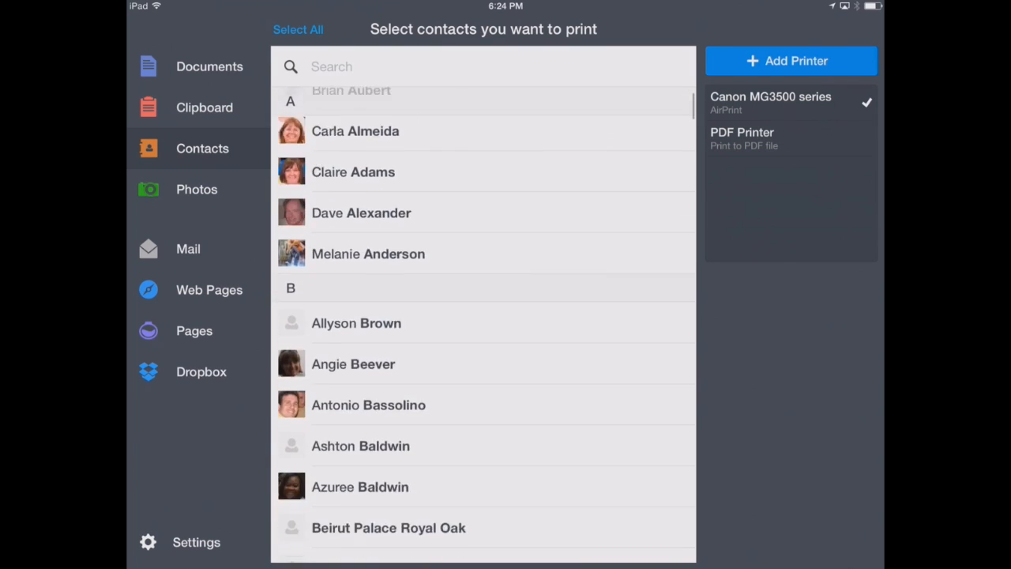
pyautogui.scroll(-3)
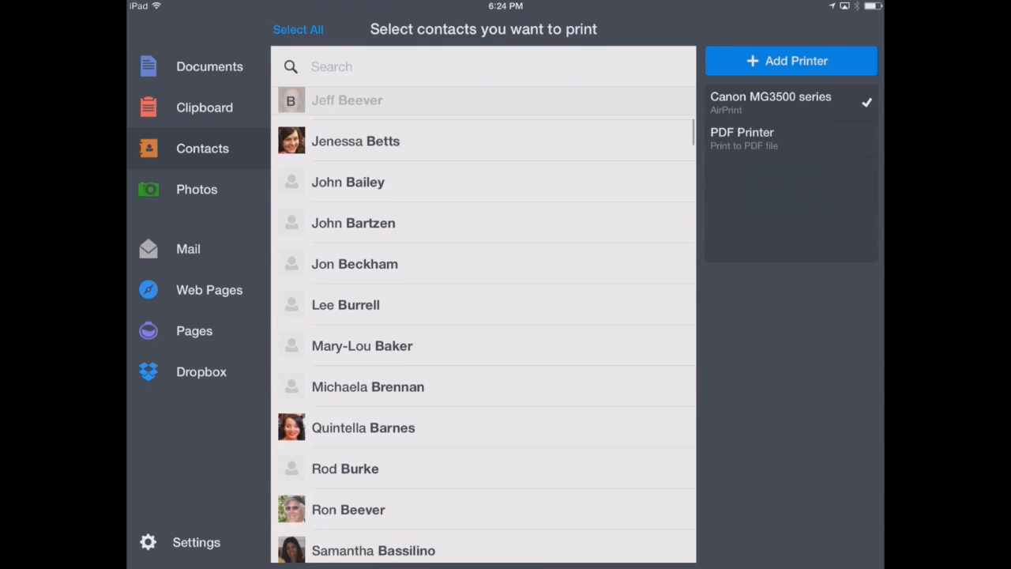
pyautogui.scroll(-3)
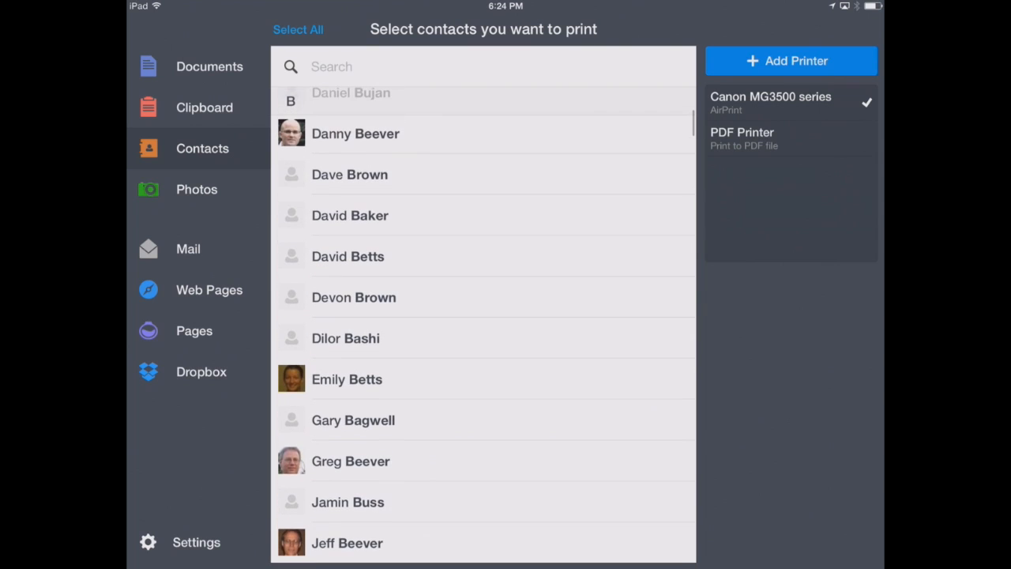
pyautogui.click(484, 297)
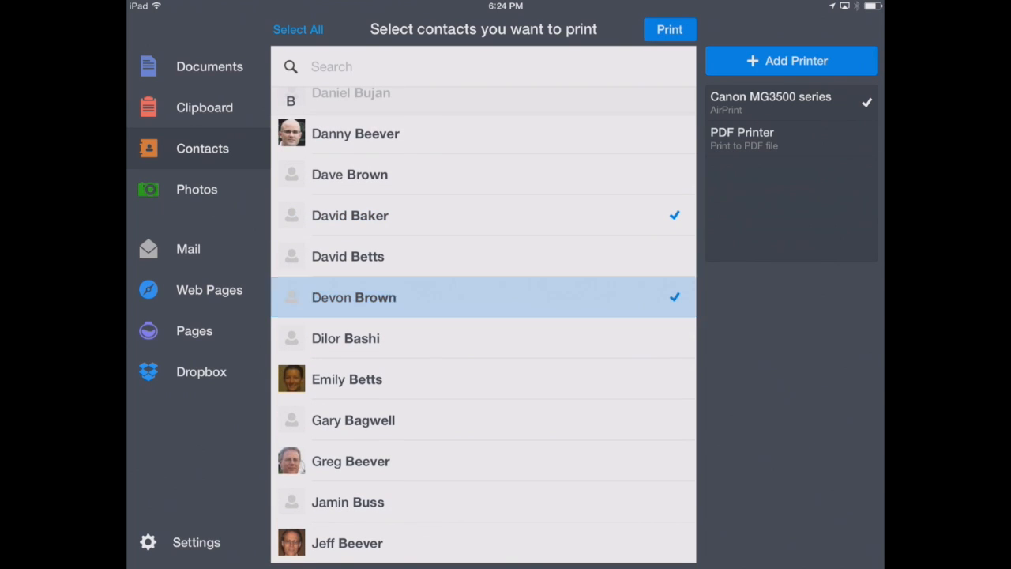
pyautogui.click(482, 174)
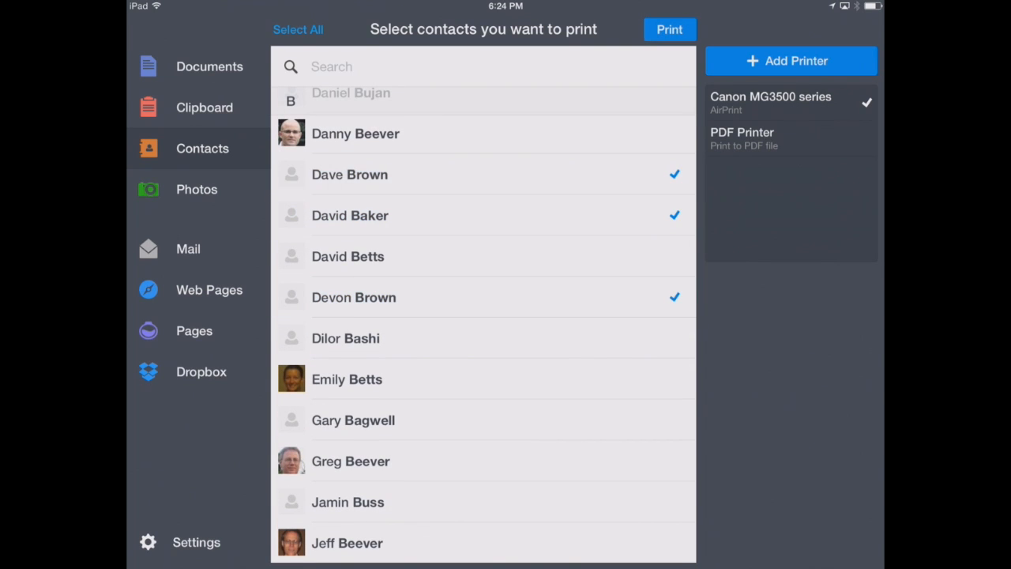
pyautogui.click(669, 28)
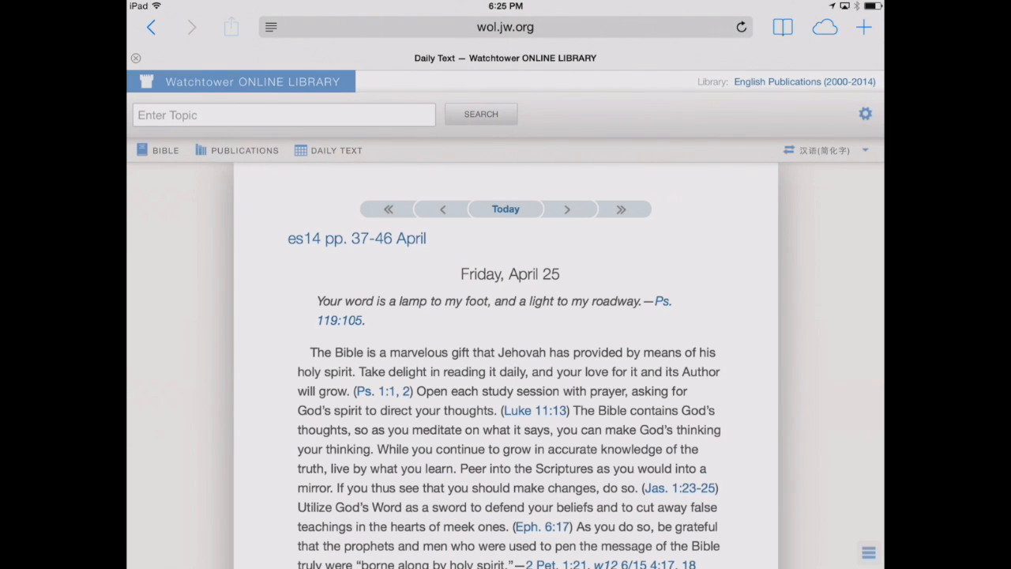
# Step: Copy the Daily Text page in Safari for printing
pyautogui.click(231, 27)
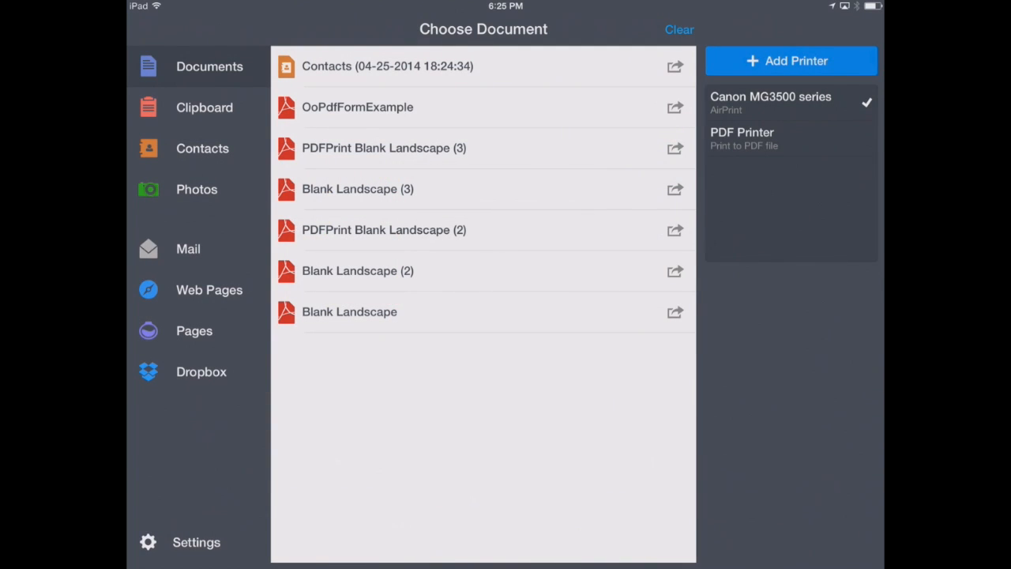
# Step: Print the copied Daily Text page from the Clipboard source
pyautogui.click(204, 108)
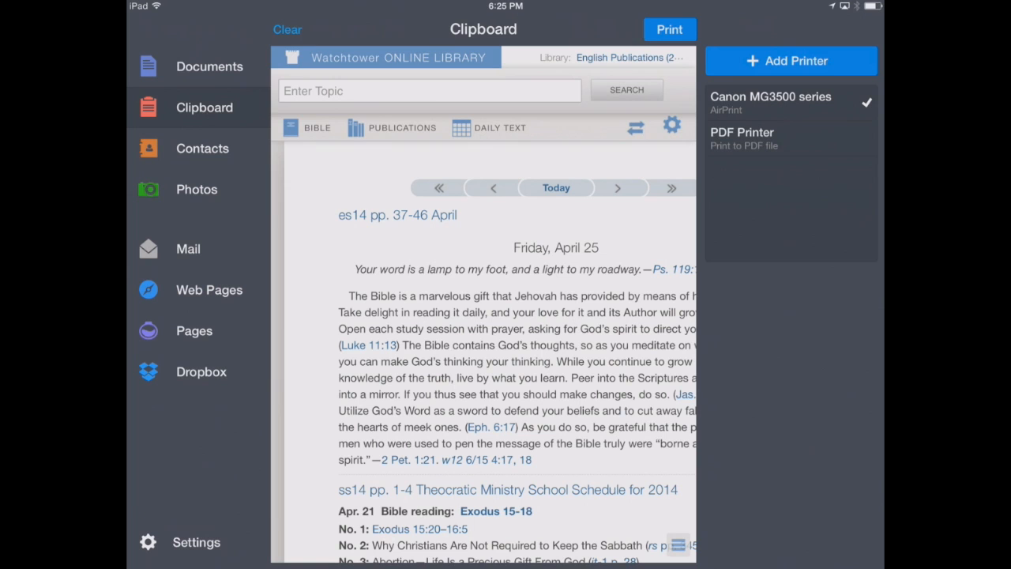
pyautogui.click(668, 29)
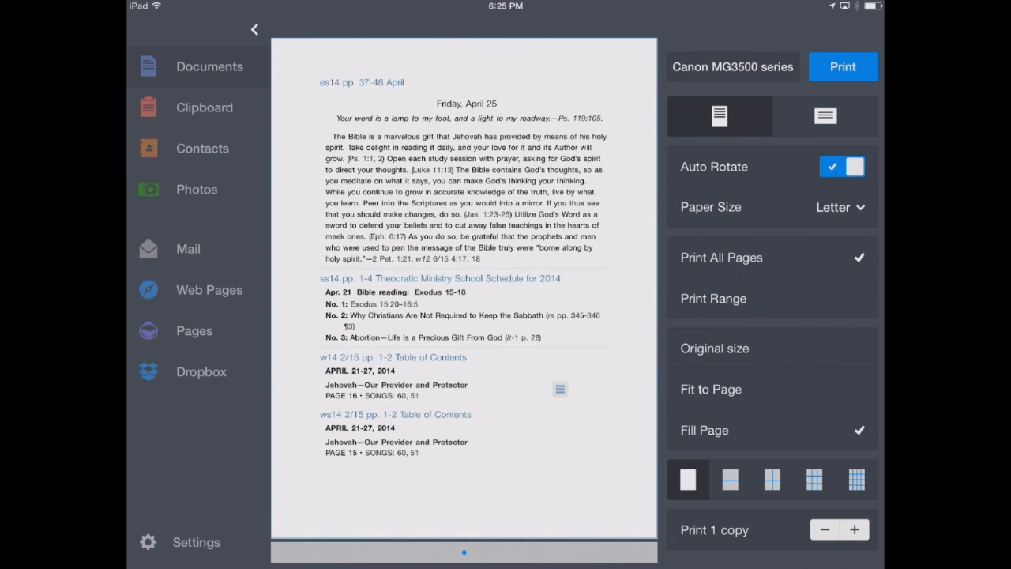
pyautogui.click(842, 66)
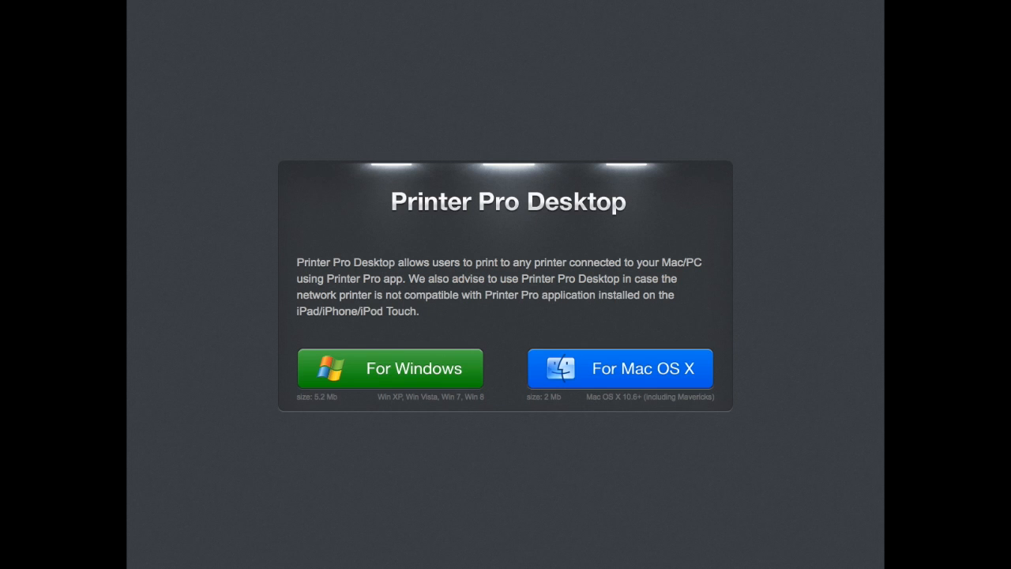